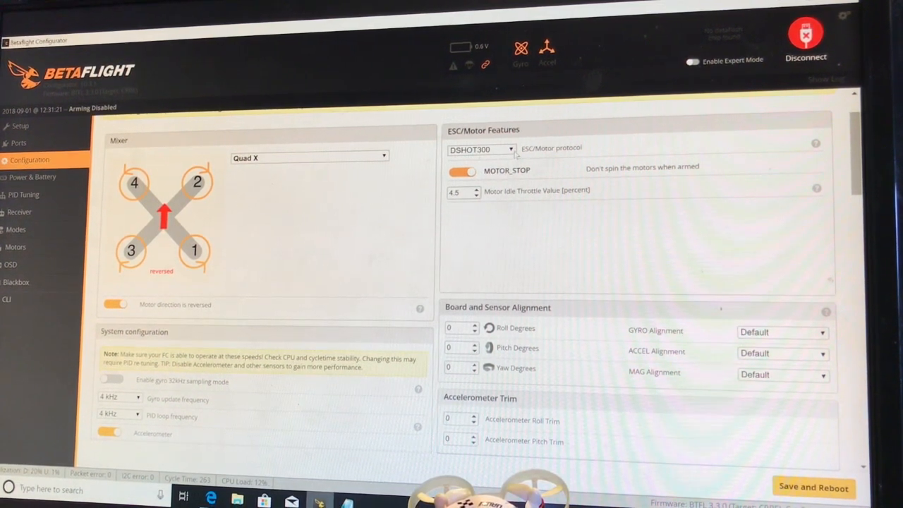
- Enter the CLI tab and run the diff command
{"action": "left_click", "coordinate": [482, 148]}
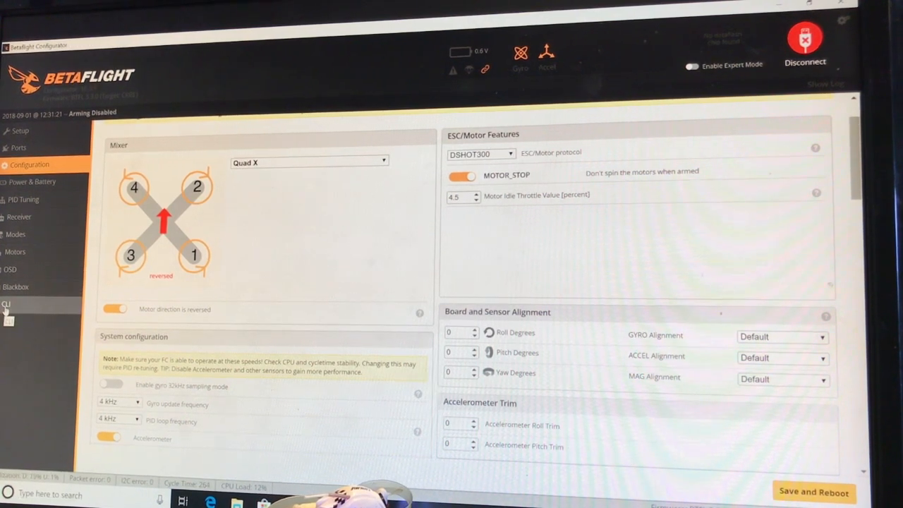
{"action": "left_click", "coordinate": [7, 304]}
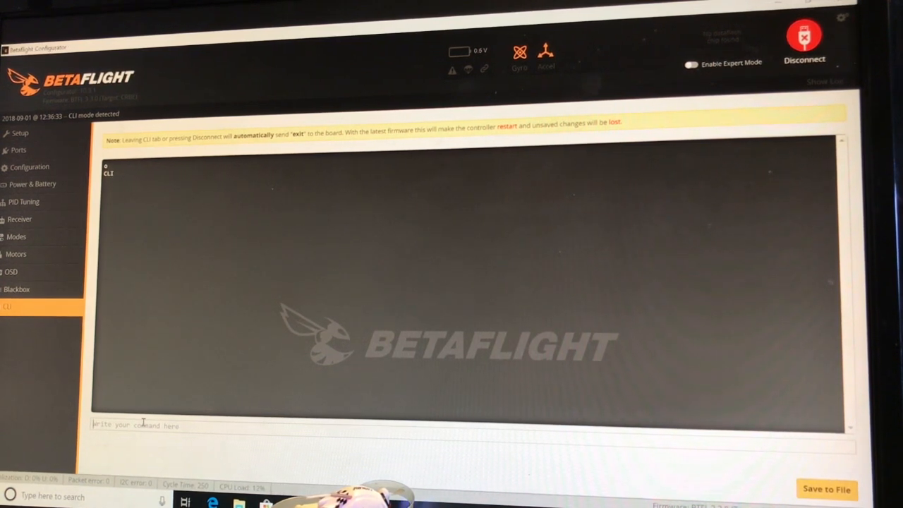
{"action": "type", "text": "diff"}
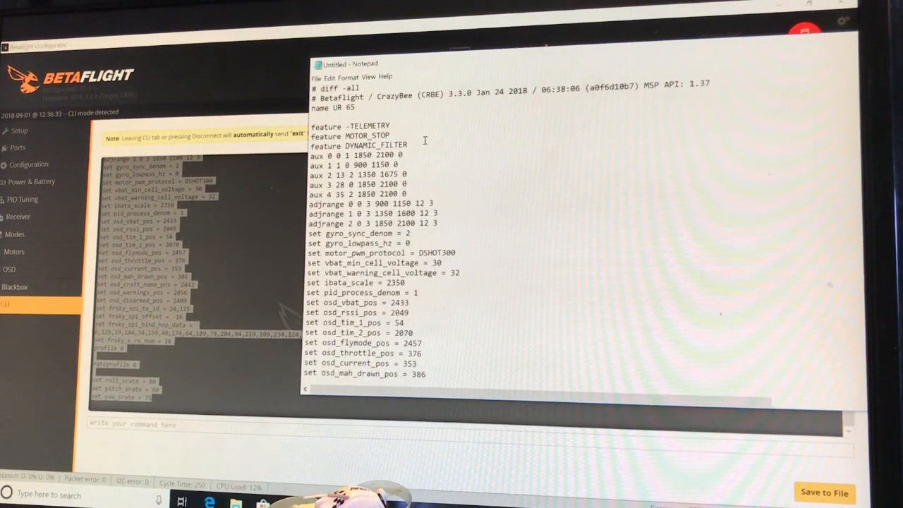
- Scroll through the pasted diff output down to the OSD settings
{"action": "scroll", "scroll_direction": "down", "scroll_amount": 3}
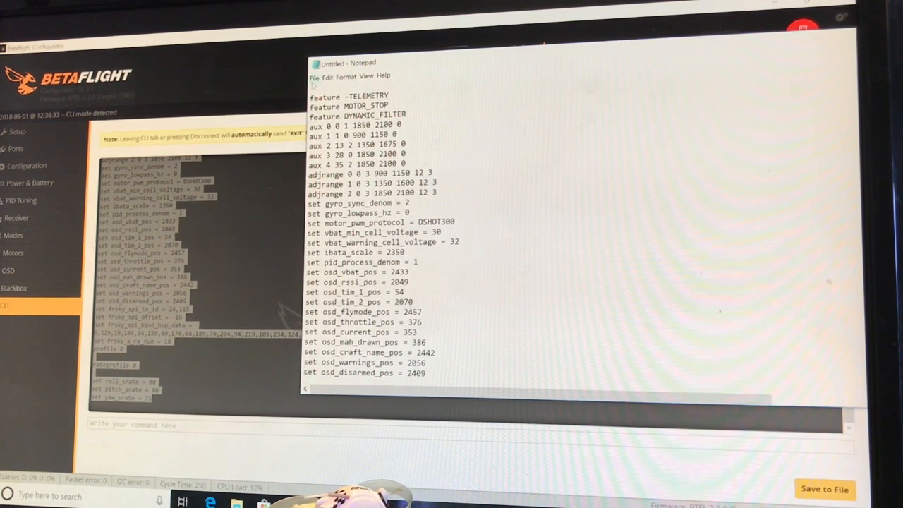
{"action": "left_click", "coordinate": [313, 76]}
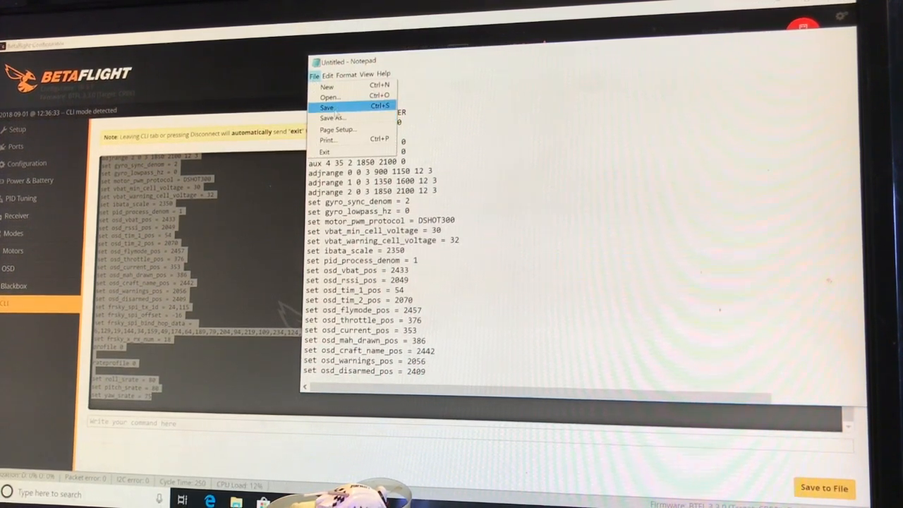
- Save the untitled Notepad text in Documents as 'ur65 backup.txt'
{"action": "left_click", "coordinate": [334, 118]}
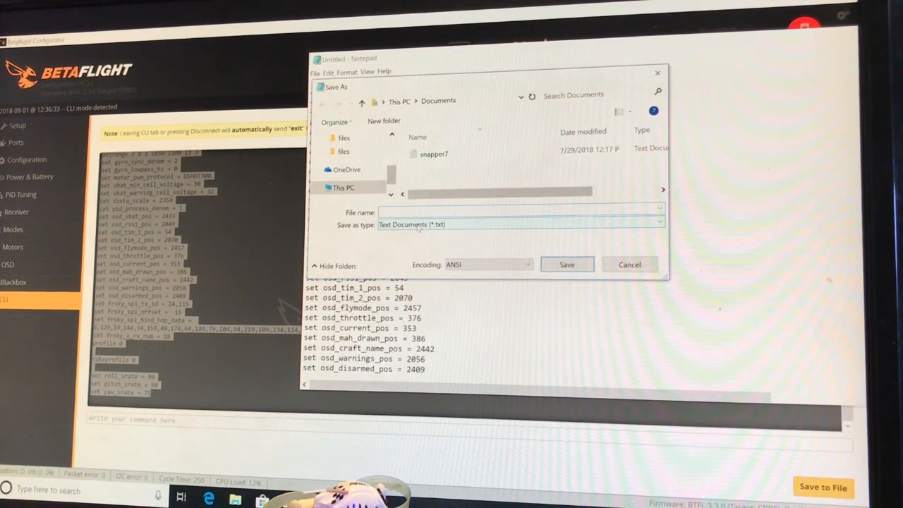
{"action": "type", "text": "ur65 backup"}
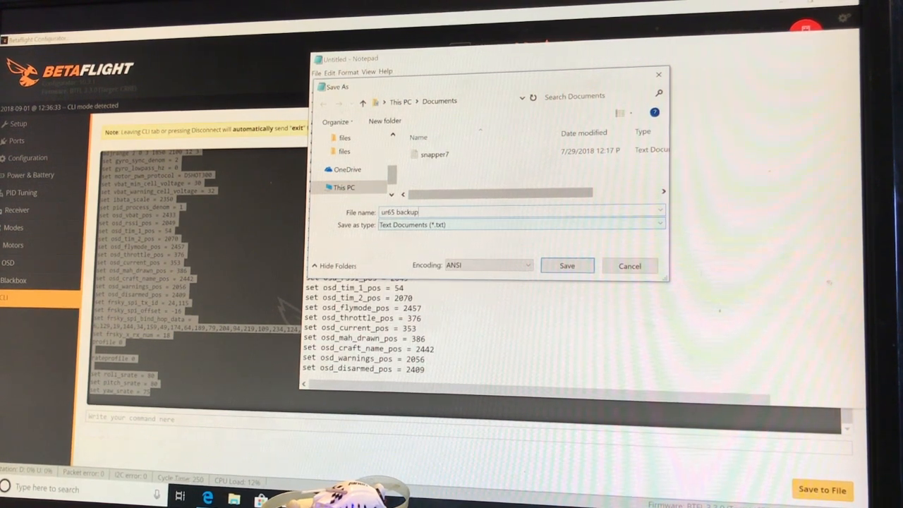
{"action": "type", "text": ".txt"}
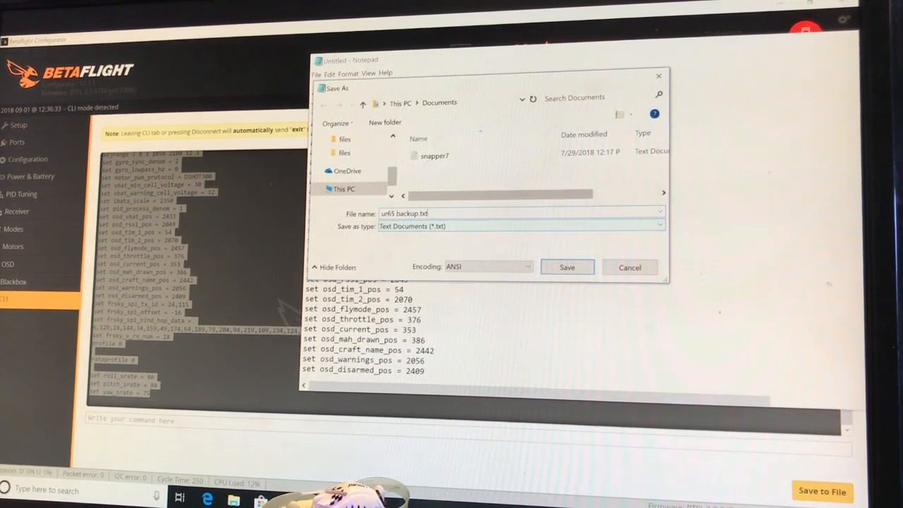
{"action": "left_click", "coordinate": [567, 267]}
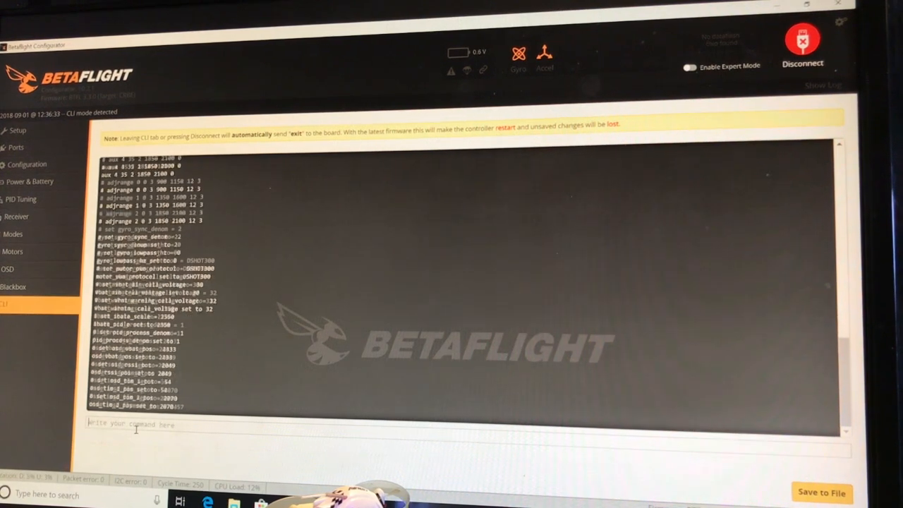
- Scroll the pasted settings, enter save, and let the board reboot and disconnect
{"action": "scroll", "scroll_direction": "down", "scroll_amount": 3}
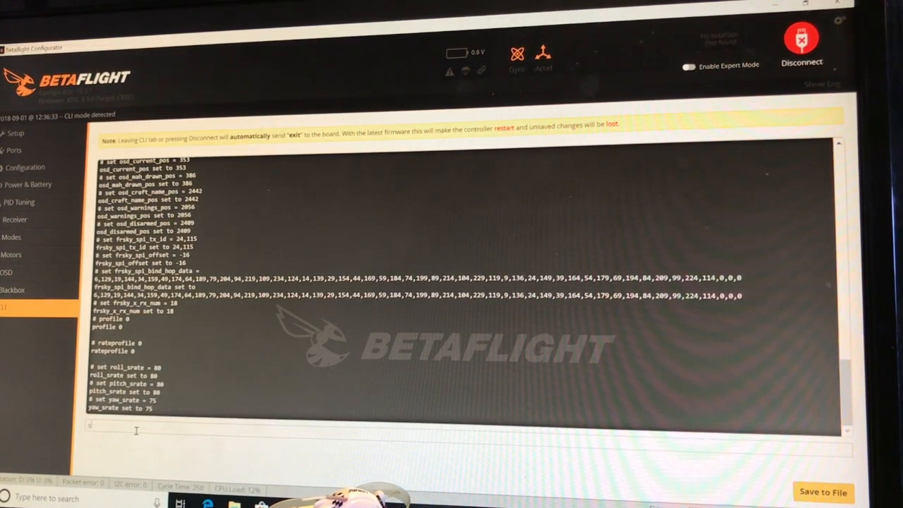
{"action": "type", "text": "save"}
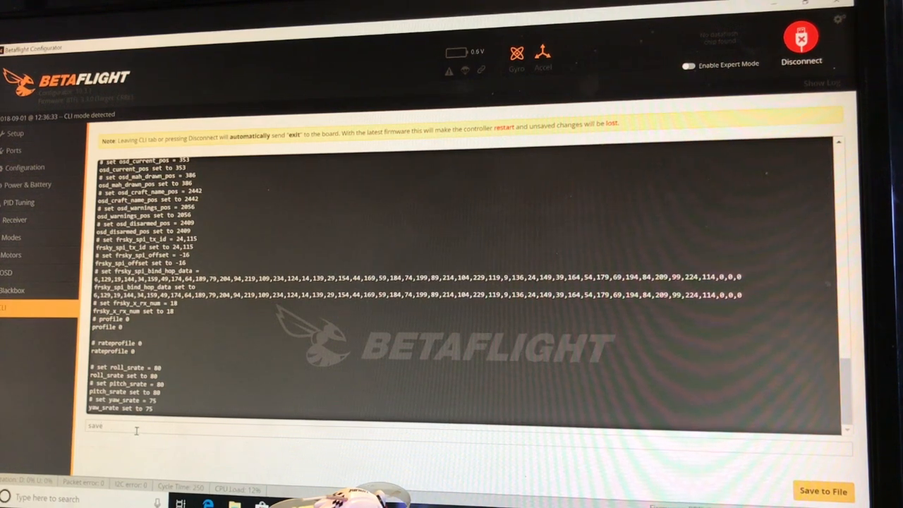
{"action": "left_click", "coordinate": [800, 36]}
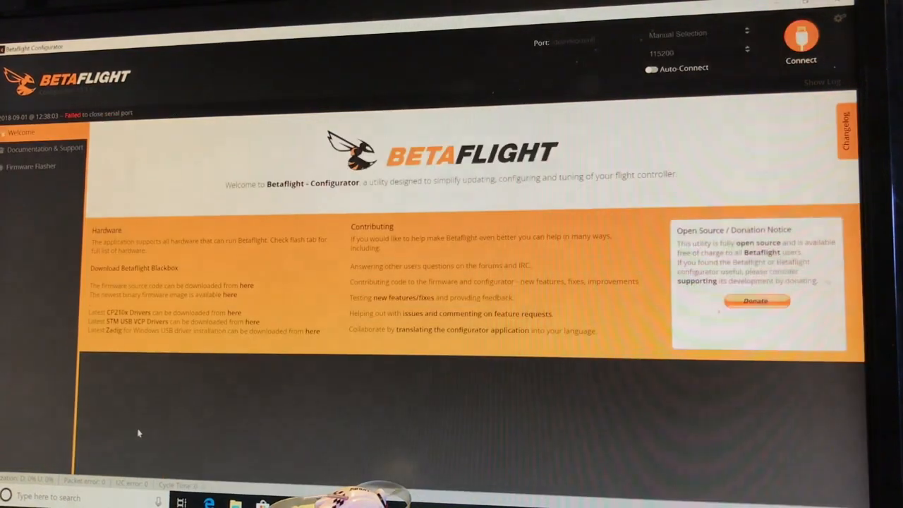